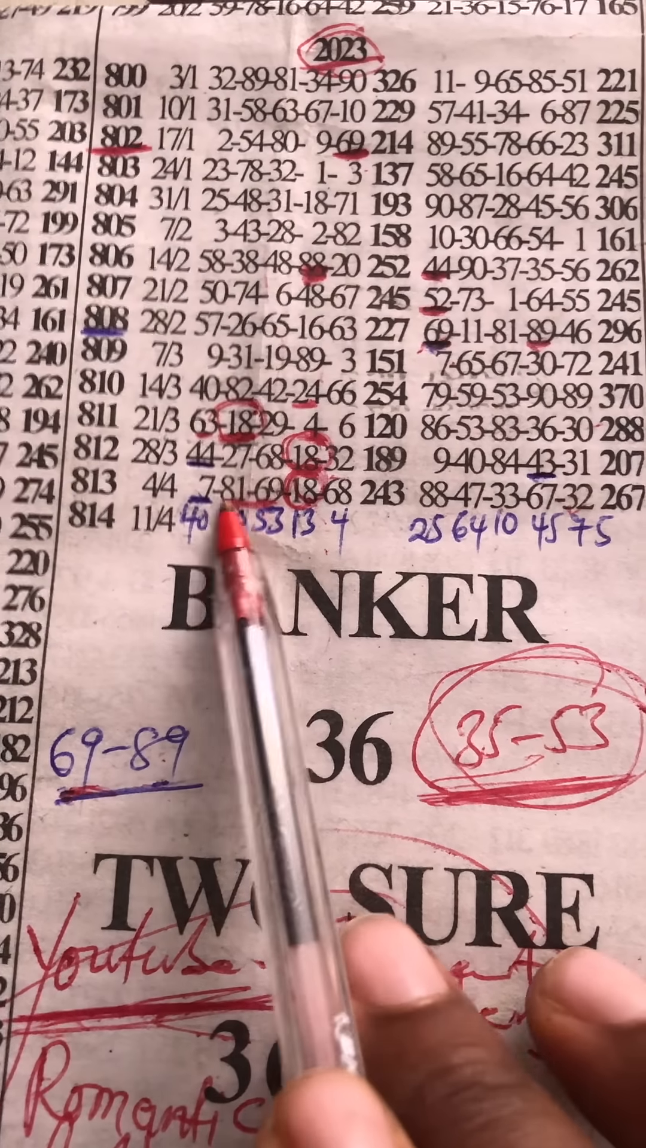
{"action": "mouse_move", "coordinate": [323, 574]}
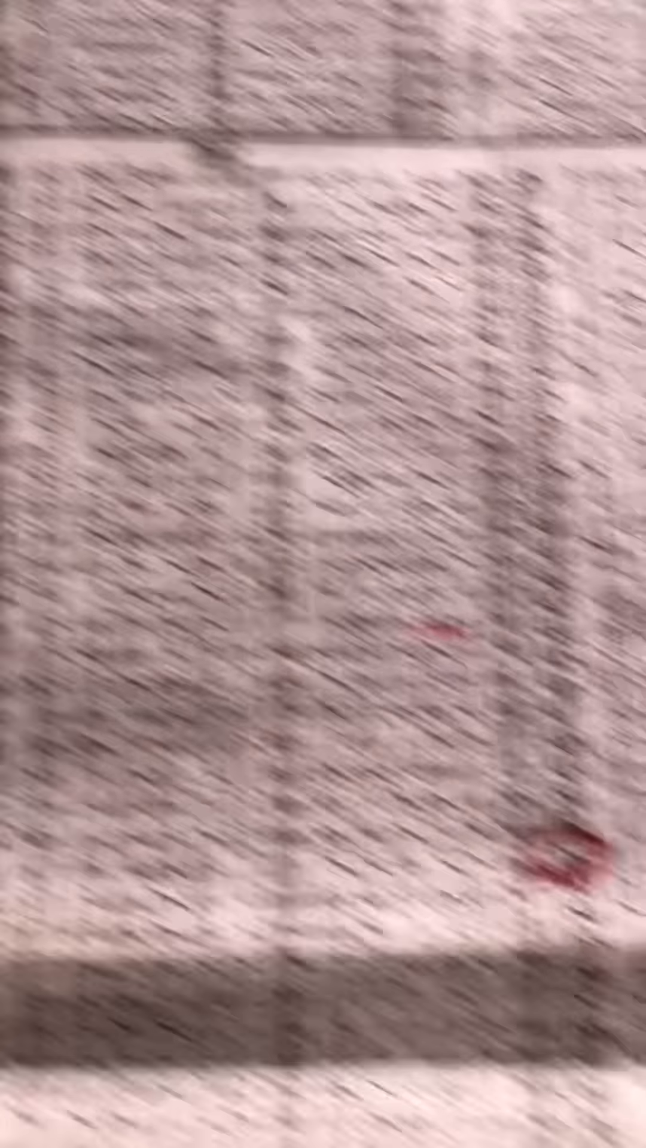